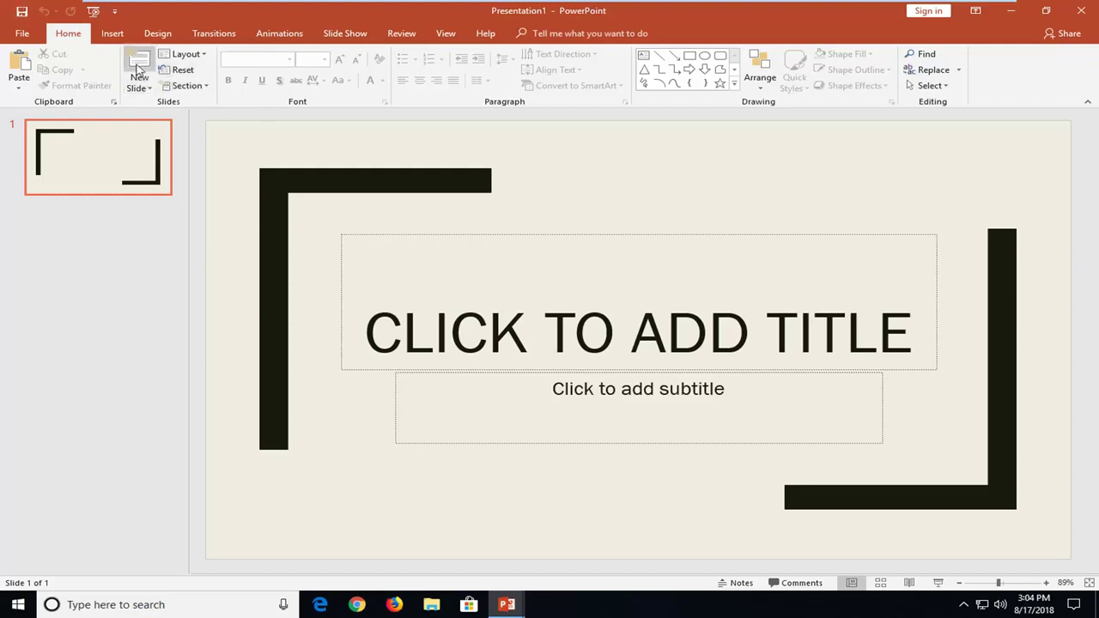
Step: Show the Insert options for adding media and content to the slide
left_click(113, 32)
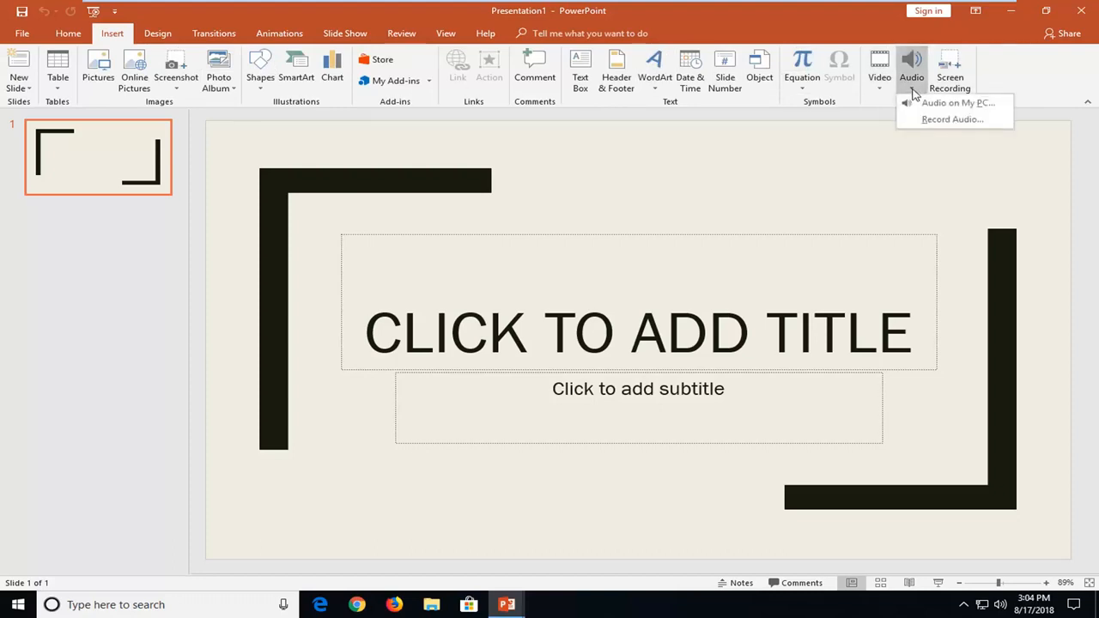
mouse_move(959, 103)
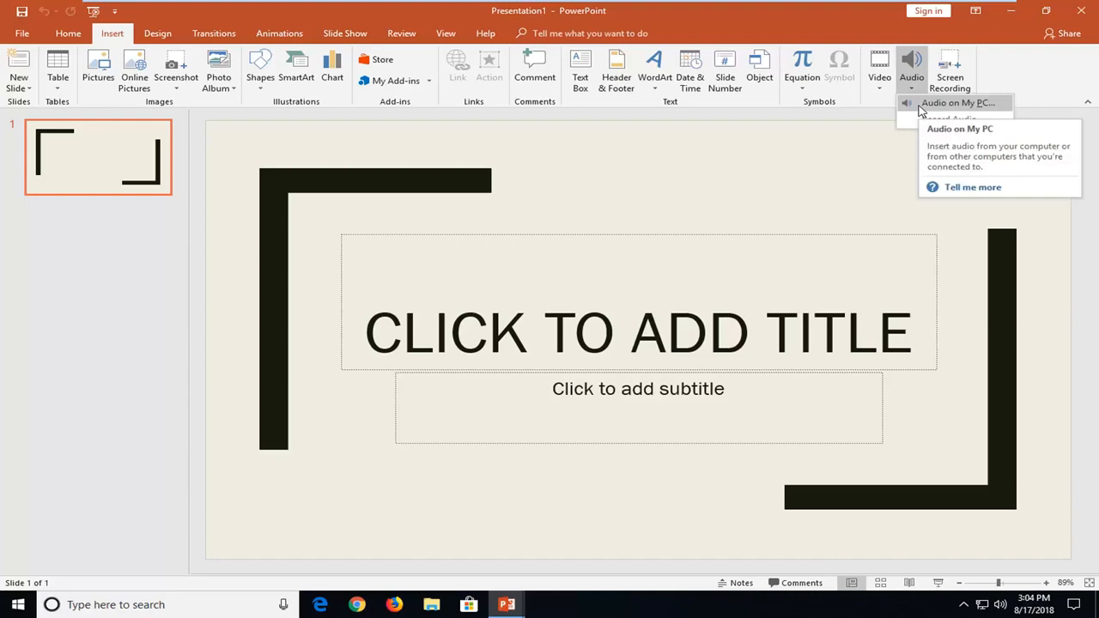
mouse_move(948, 113)
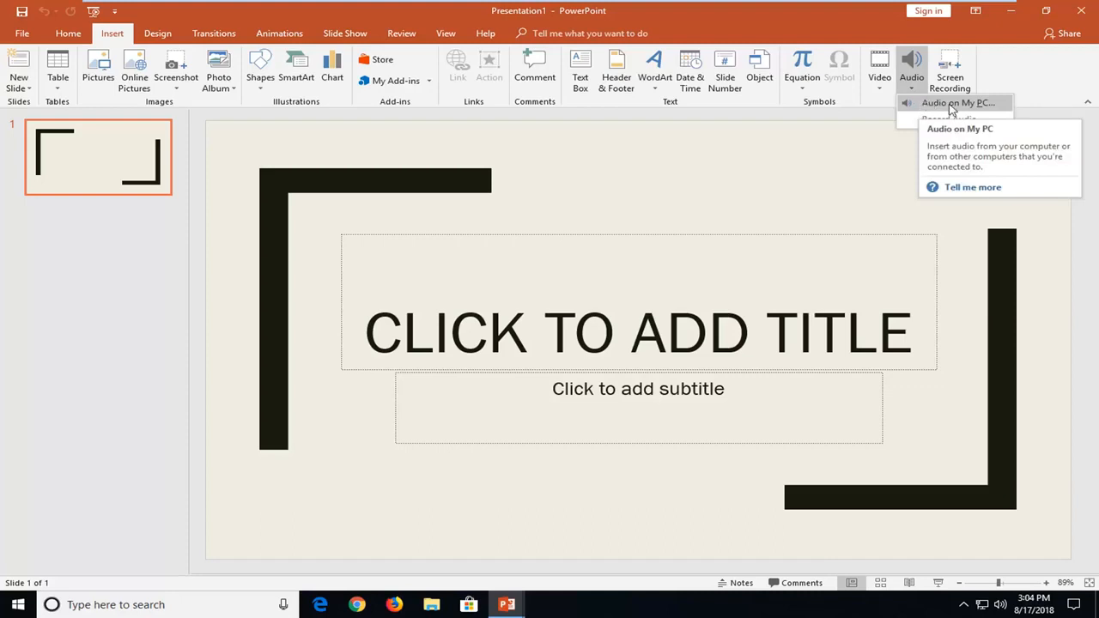
mouse_move(873, 228)
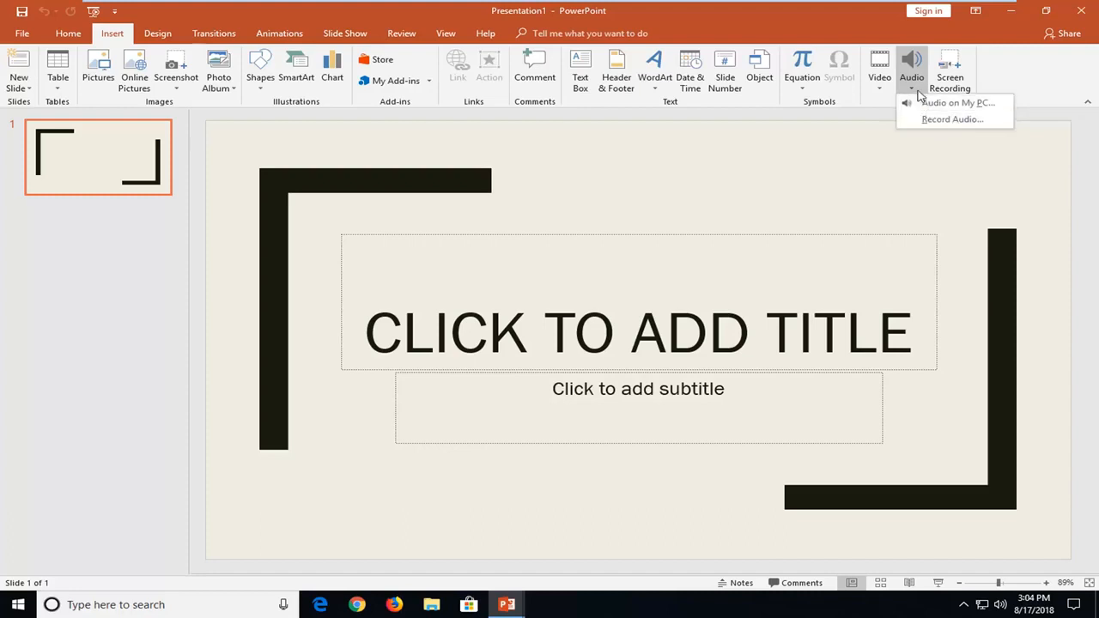
mouse_move(959, 103)
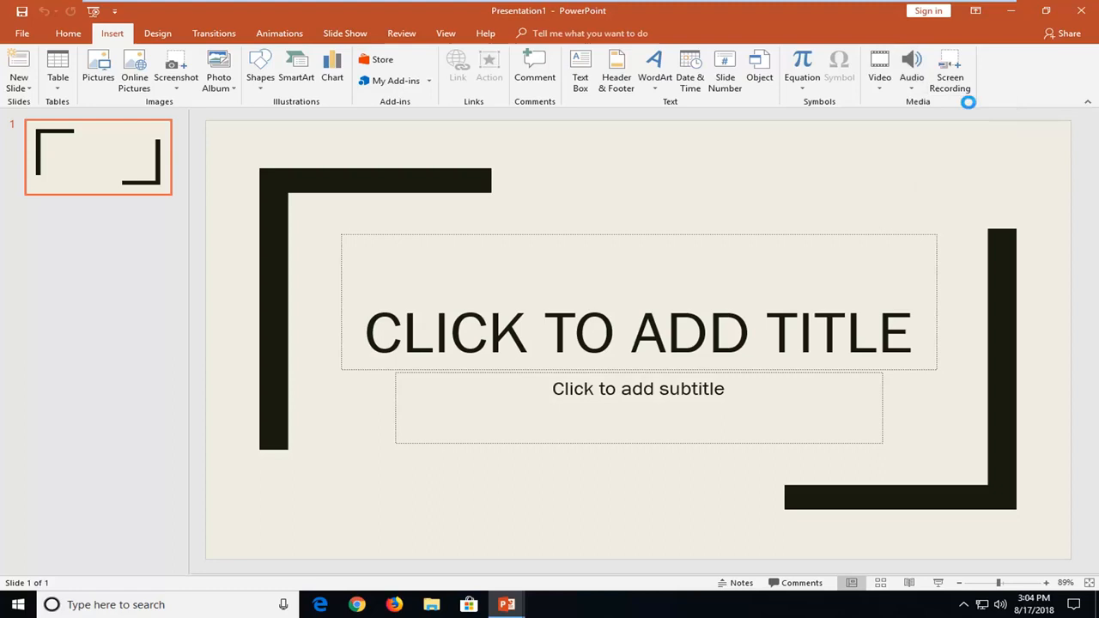
Step: Insert the Mia audio file from the Desktop via Audio on My PC
left_click(910, 69)
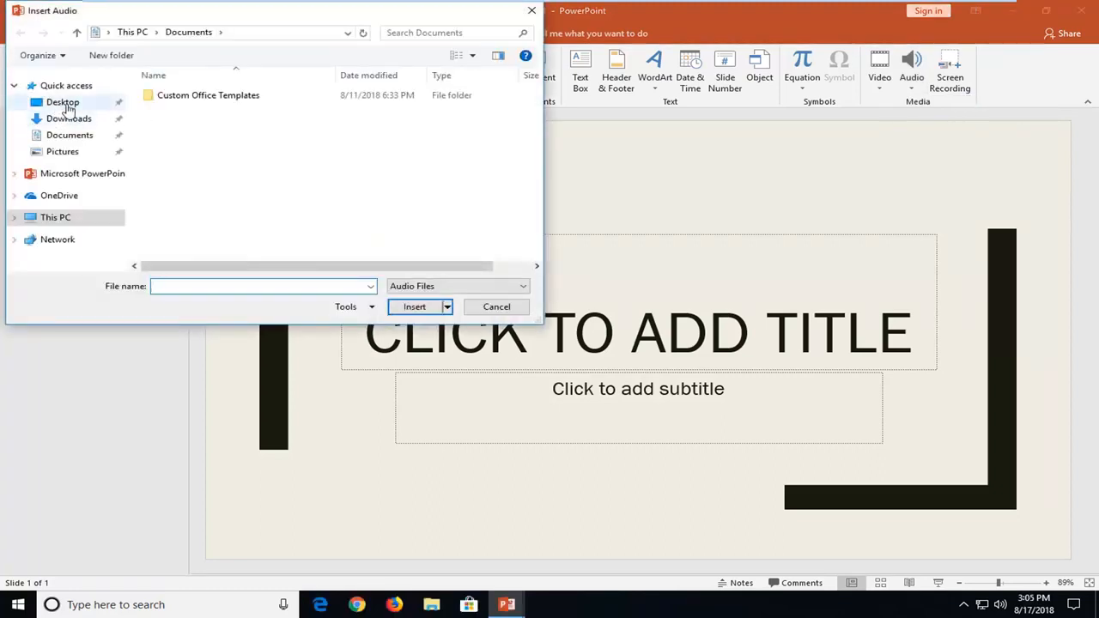
left_click(62, 101)
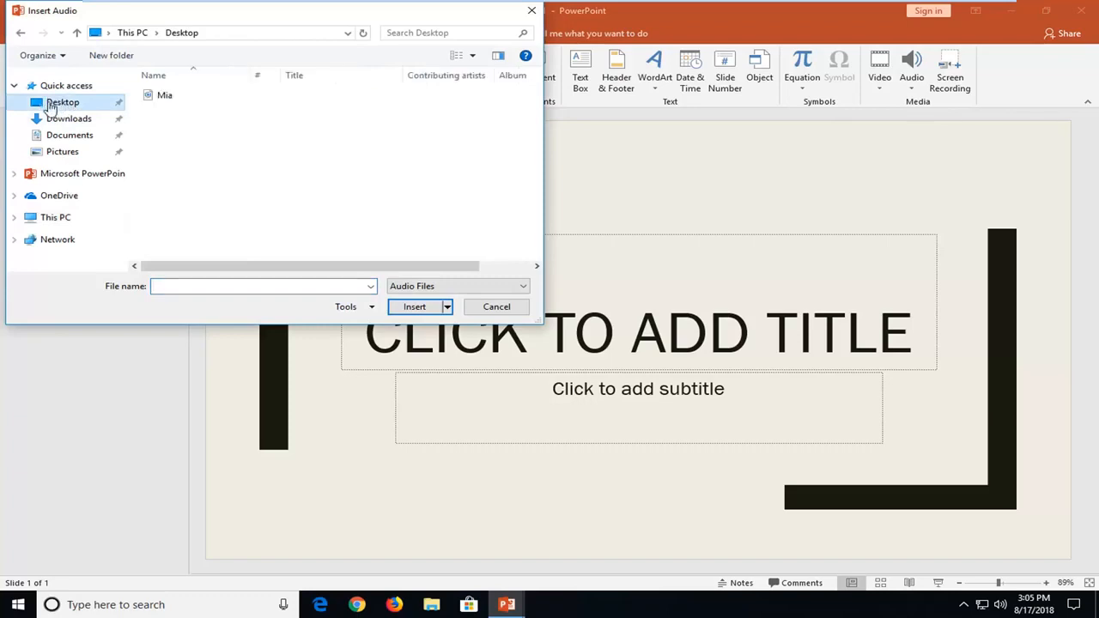
left_click(165, 94)
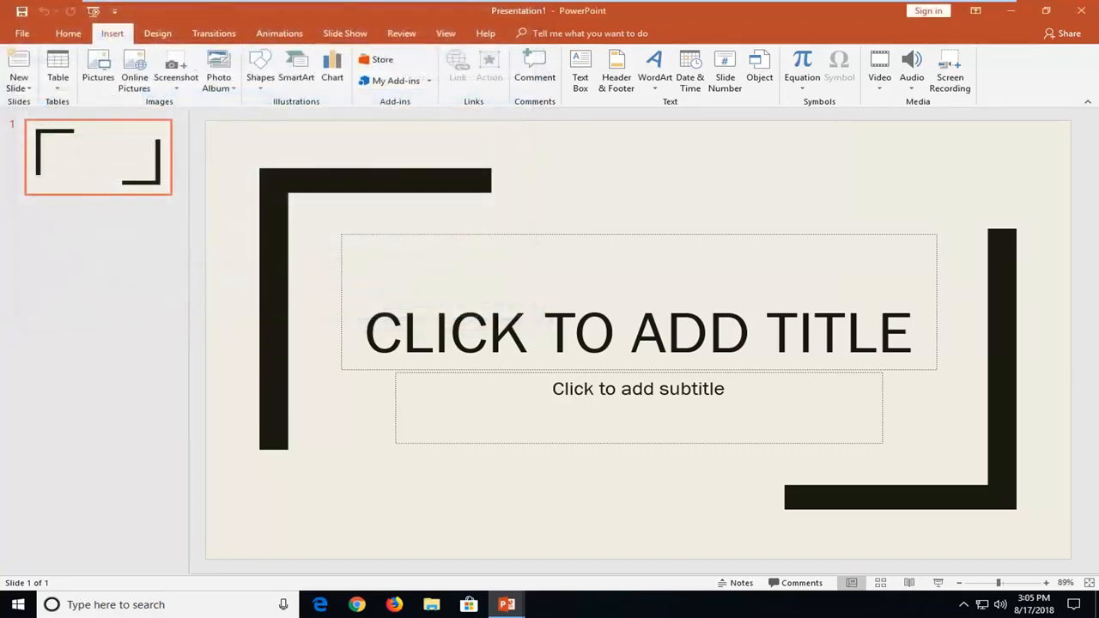
left_click(911, 66)
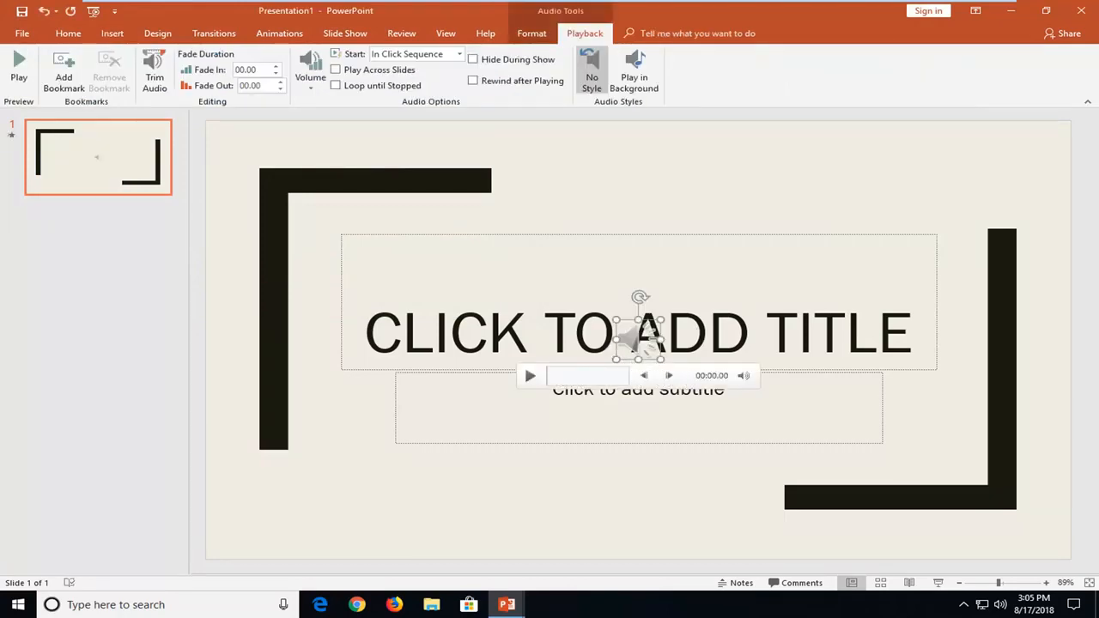
Step: Drag the audio icon from the slide centre to the upper right corner
left_click_drag(639, 330, 821, 249)
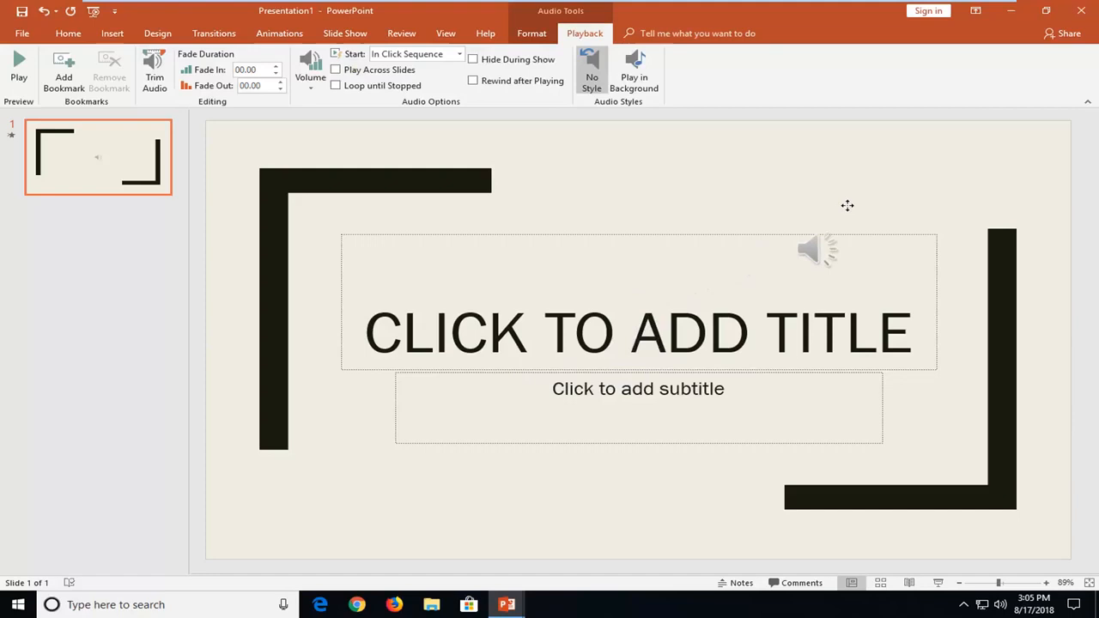
left_click(818, 249)
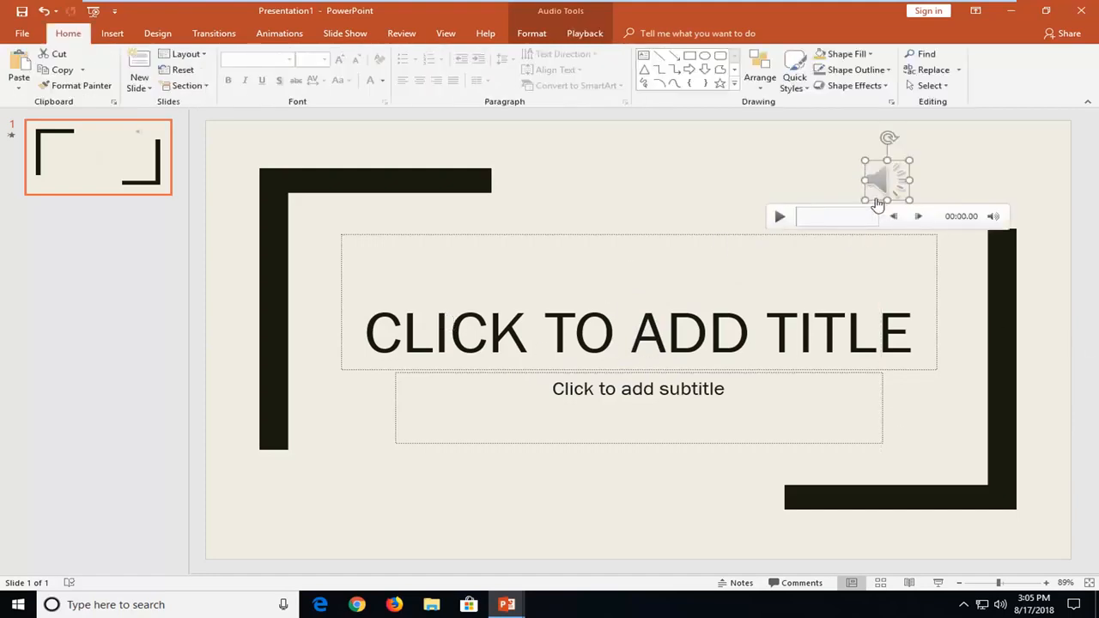
mouse_move(816, 335)
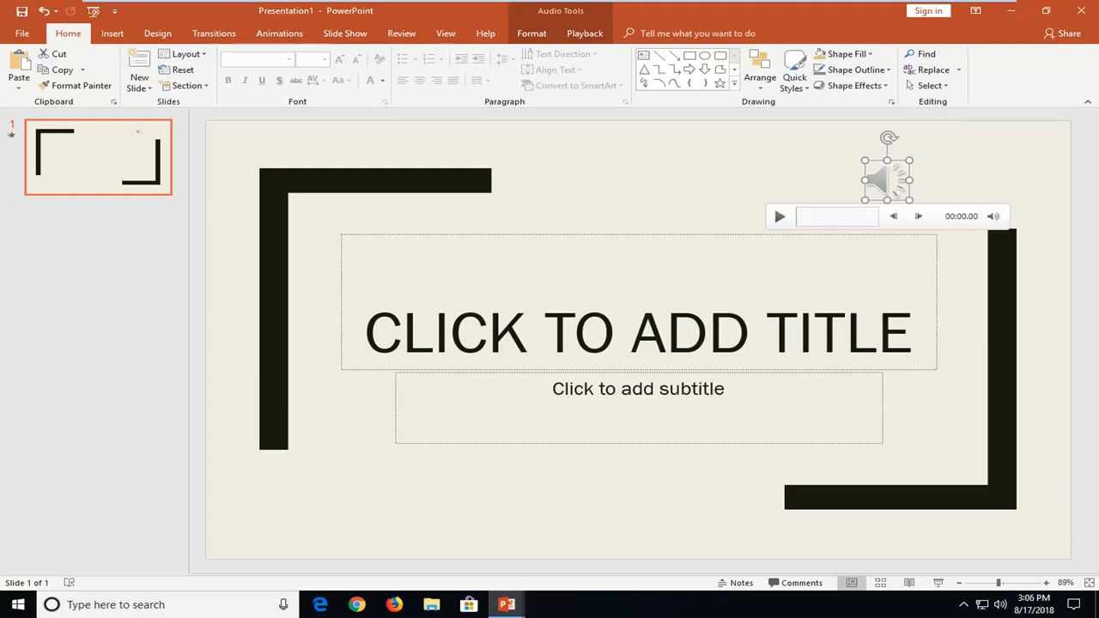
mouse_move(511, 271)
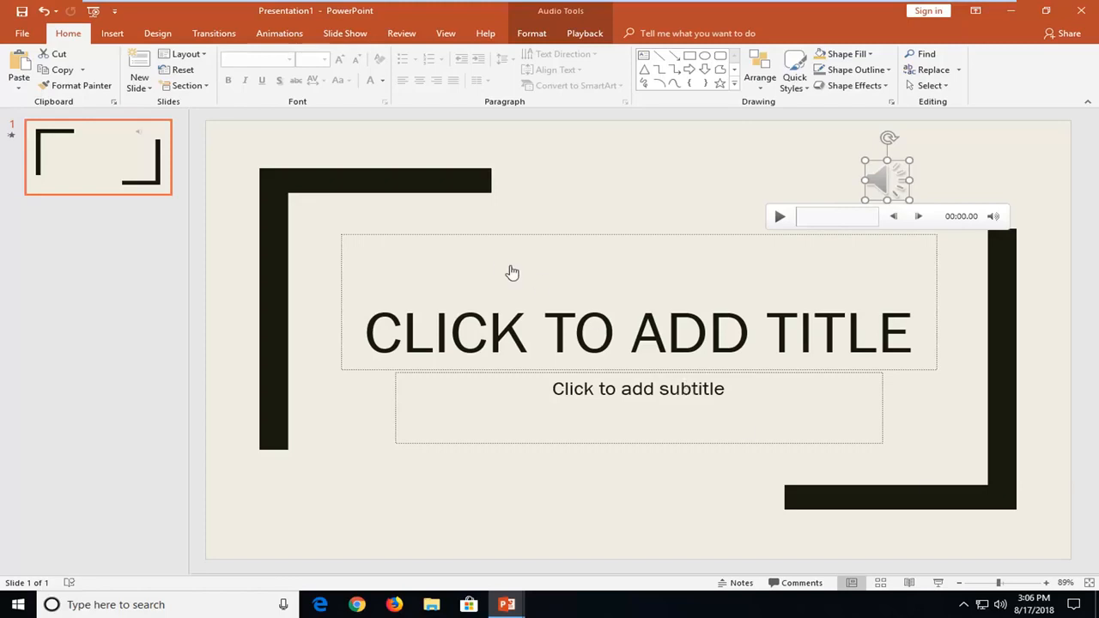
mouse_move(464, 53)
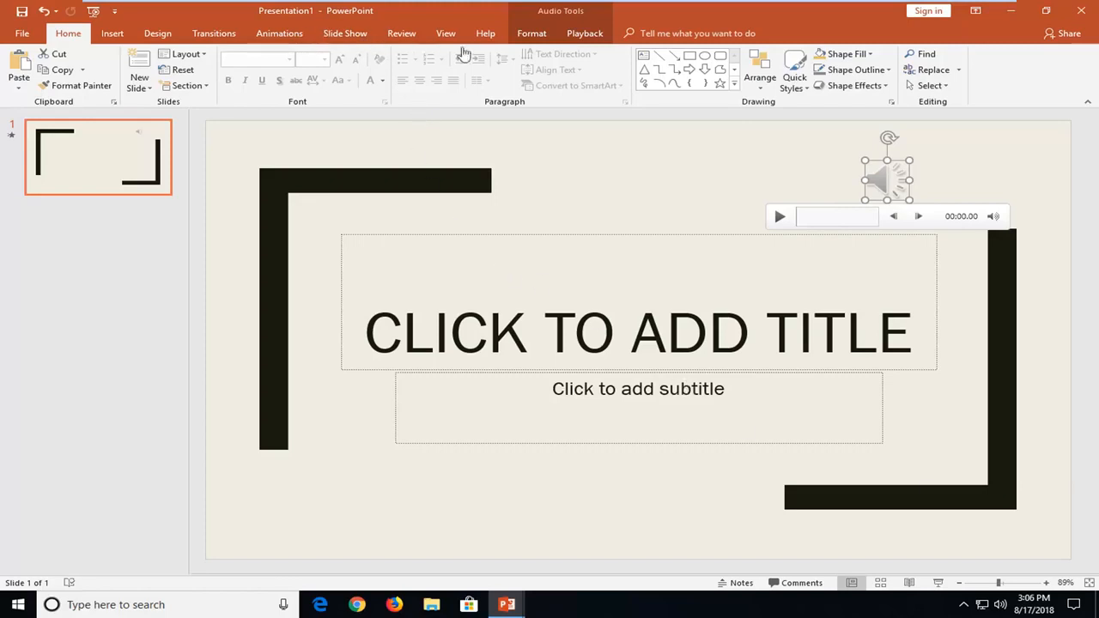
Step: On the Playback settings, change the audio Start from In Click Sequence to Automatically
left_click(584, 34)
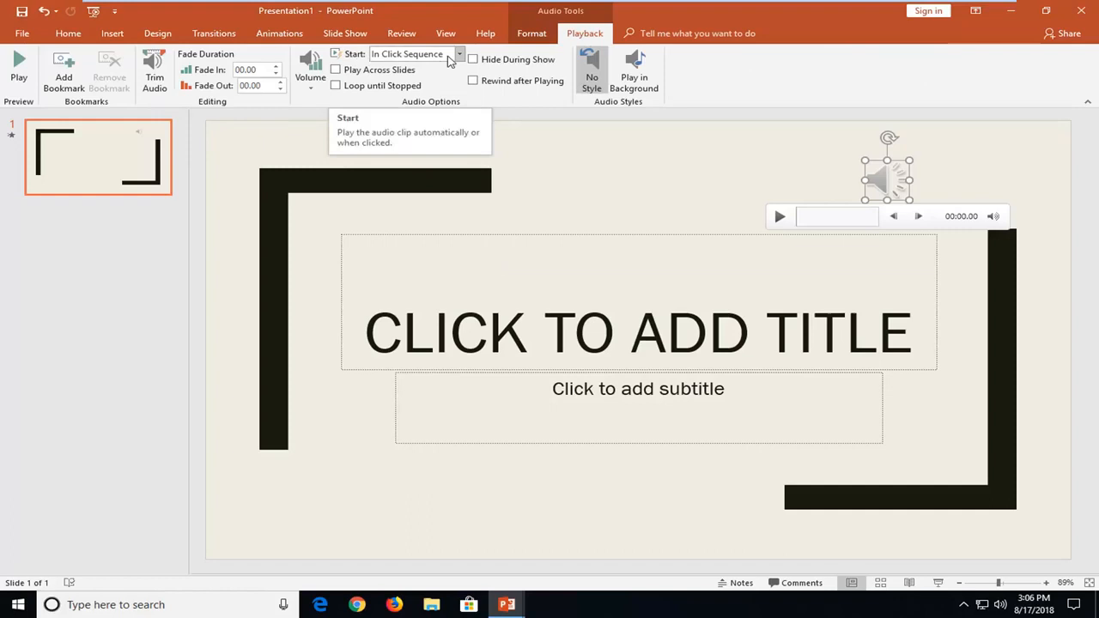
left_click(458, 54)
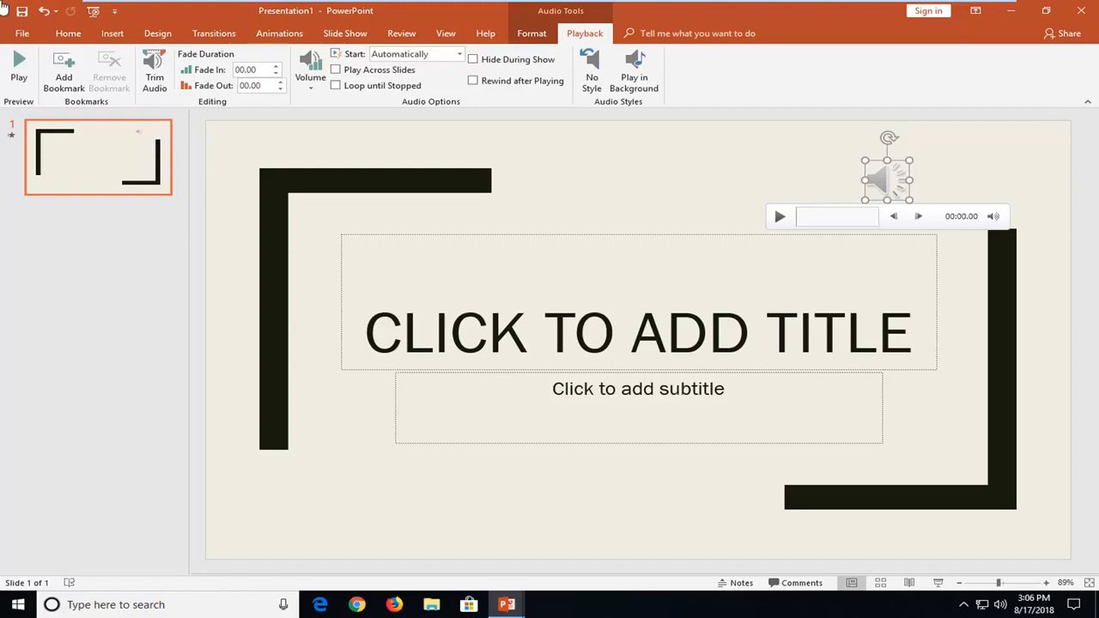
left_click(278, 33)
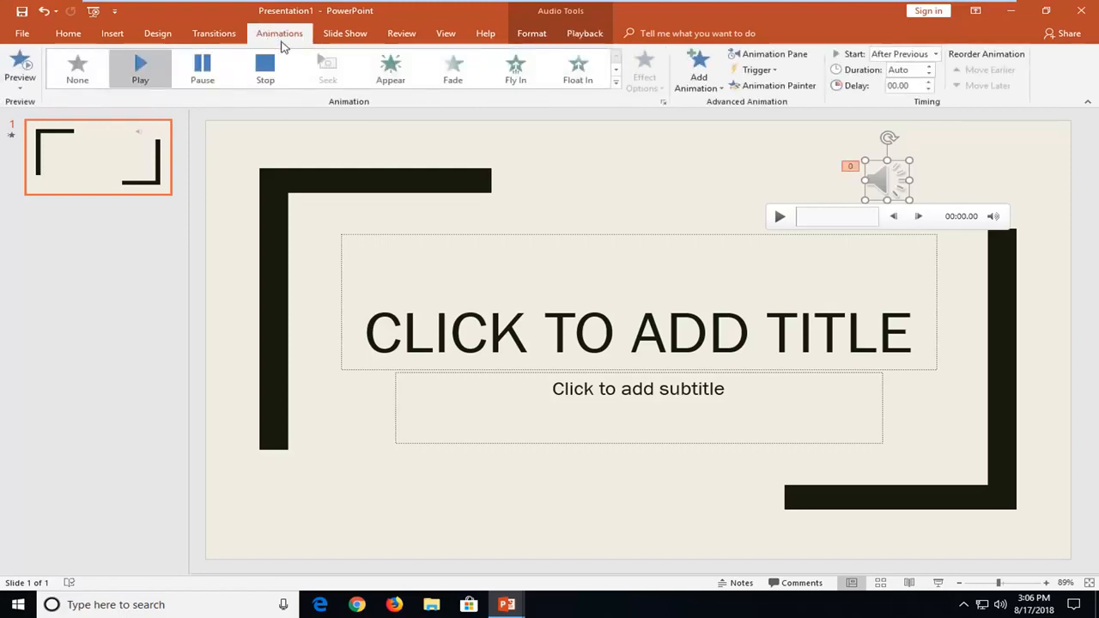
mouse_move(769, 53)
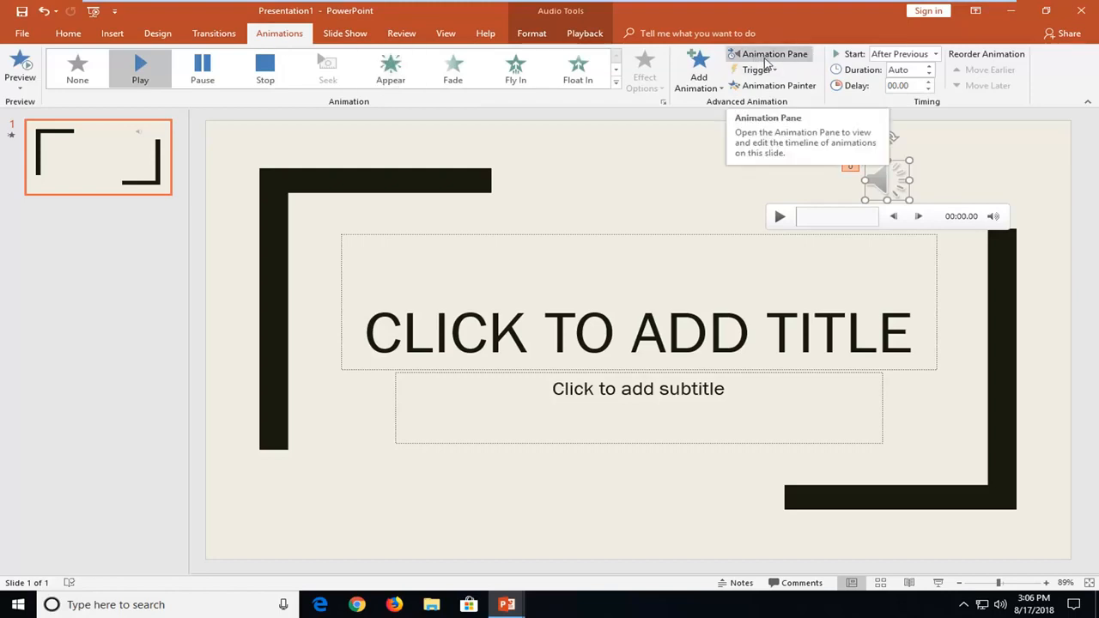
Step: Show the Animation Pane and the timing choices for the Mia audio entry
left_click(773, 54)
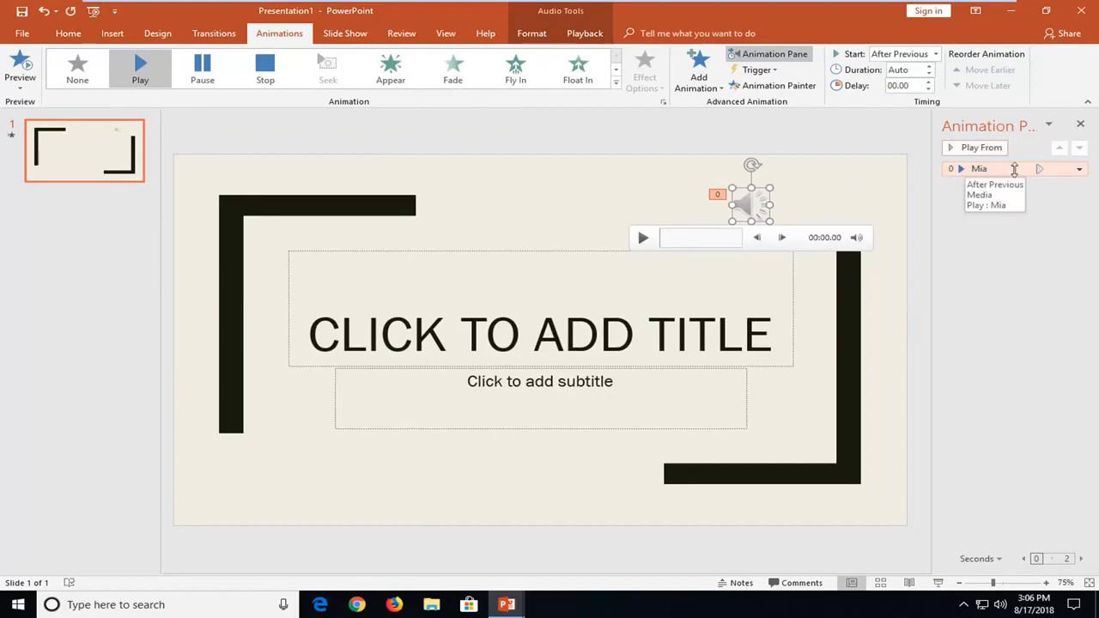
left_click(1079, 169)
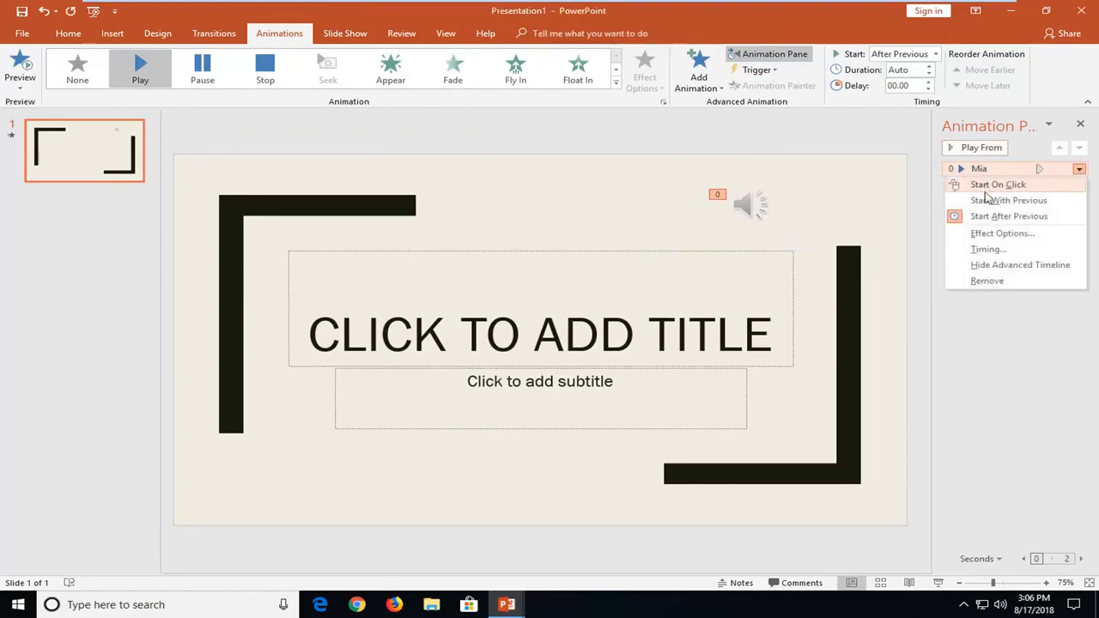
mouse_move(1010, 216)
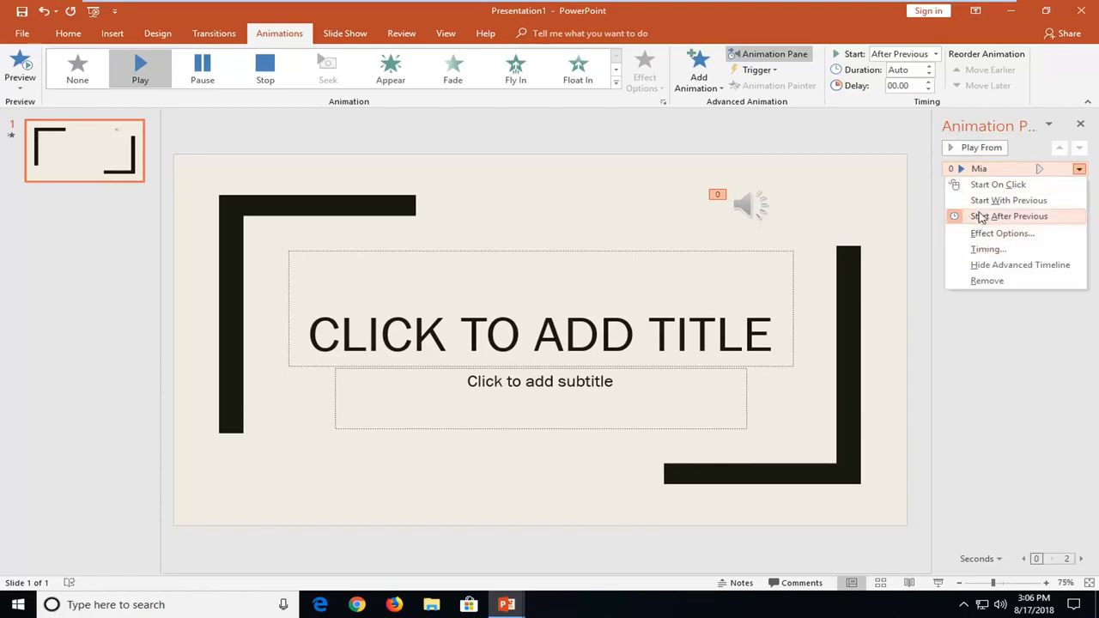